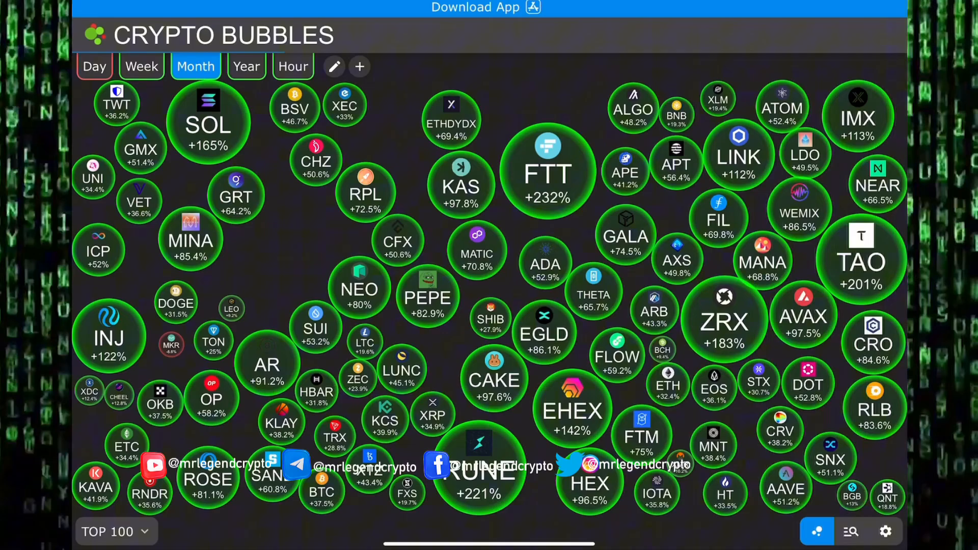
Step: Compare weekly and monthly price changes on the bubble map, ending back on monthly, then move to CoinMarketCap memes
click(140, 66)
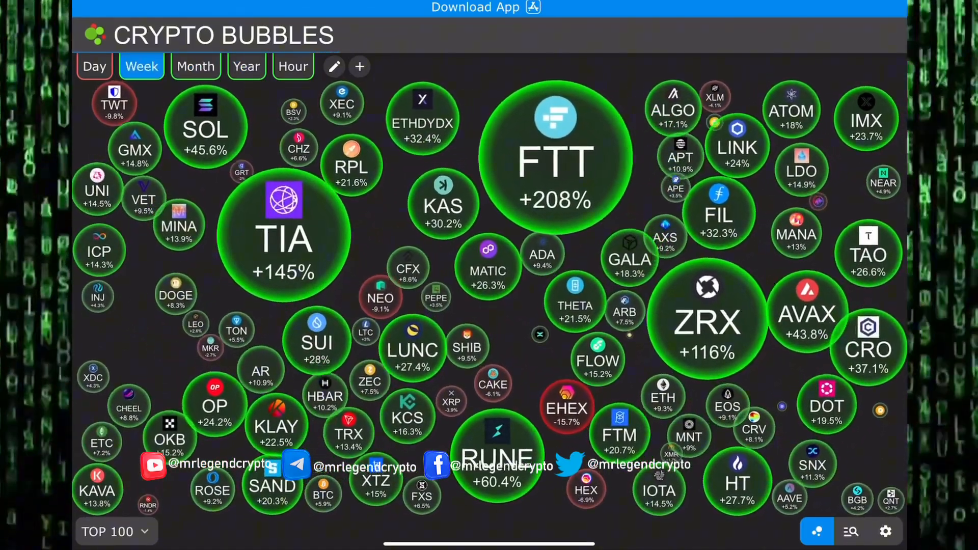
click(196, 67)
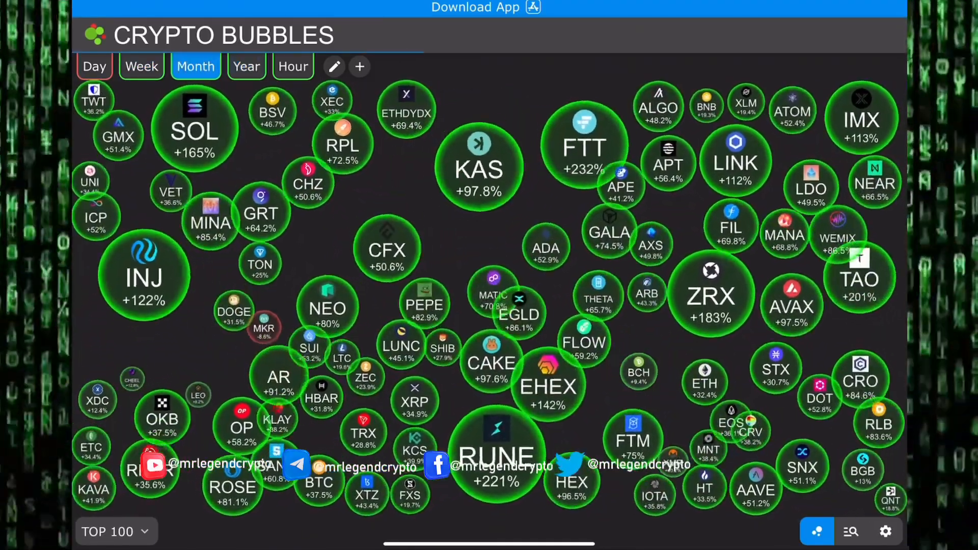
click(140, 66)
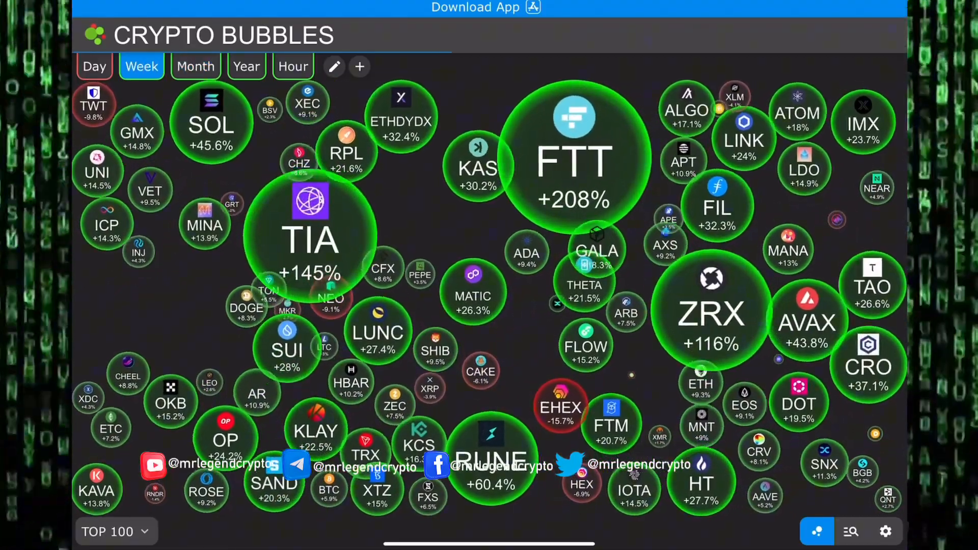
click(194, 67)
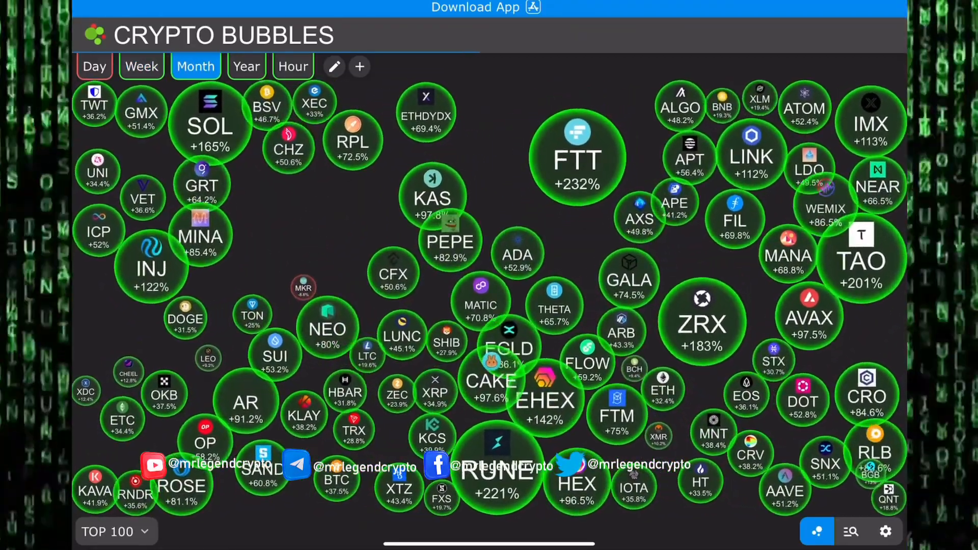
click(245, 66)
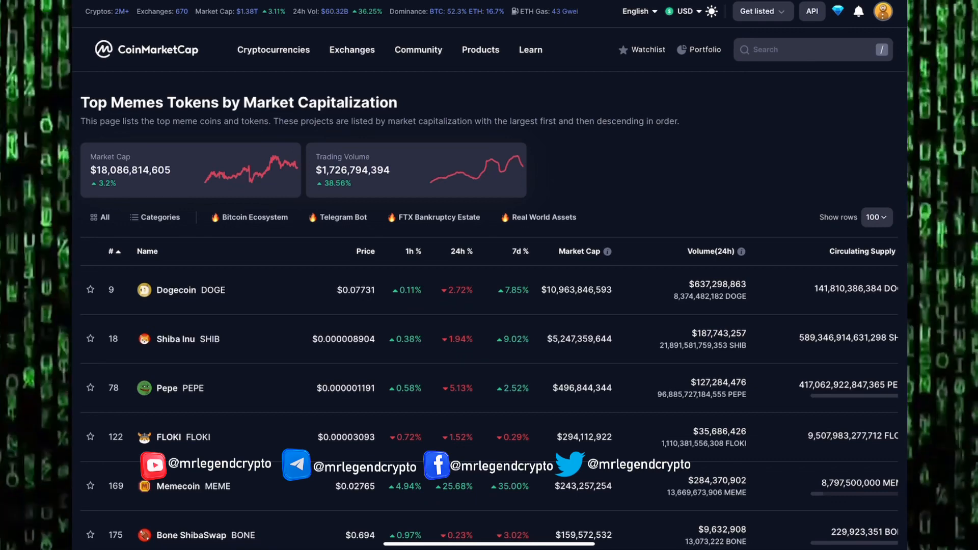
Step: Rank meme tokens by biggest 7-day gainers, then losers, then restore market-cap order
click(520, 252)
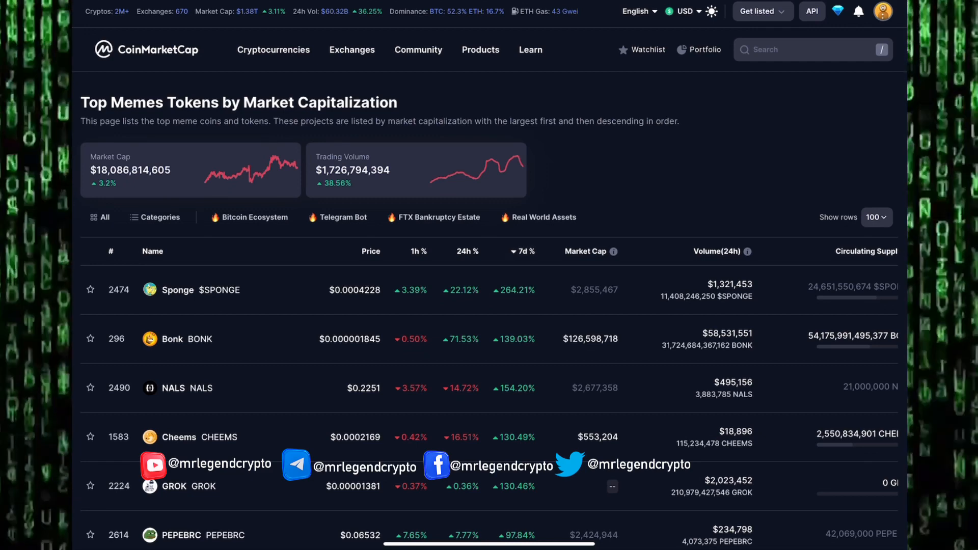
click(525, 251)
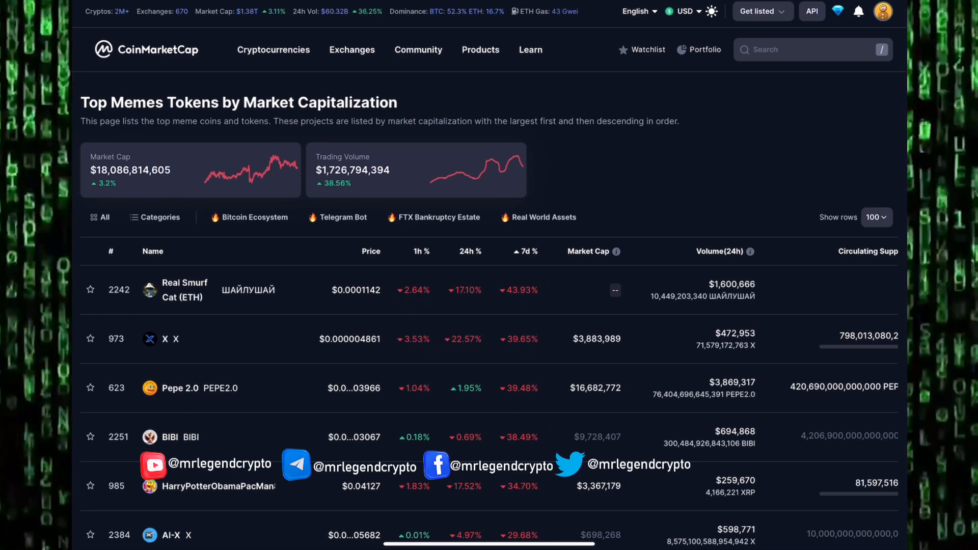
click(587, 251)
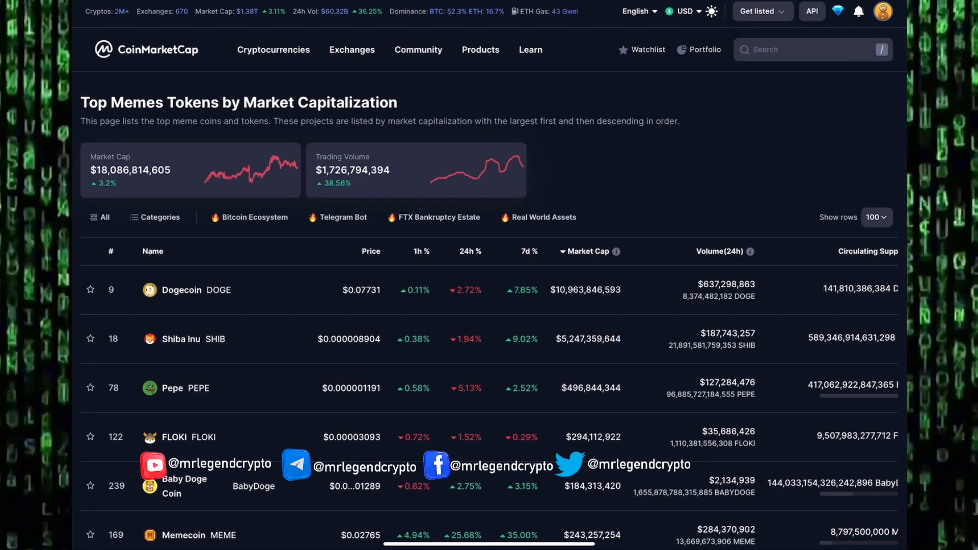
Step: Look further down the CoinMarketCap memes table and return to the top
scroll(down, 3)
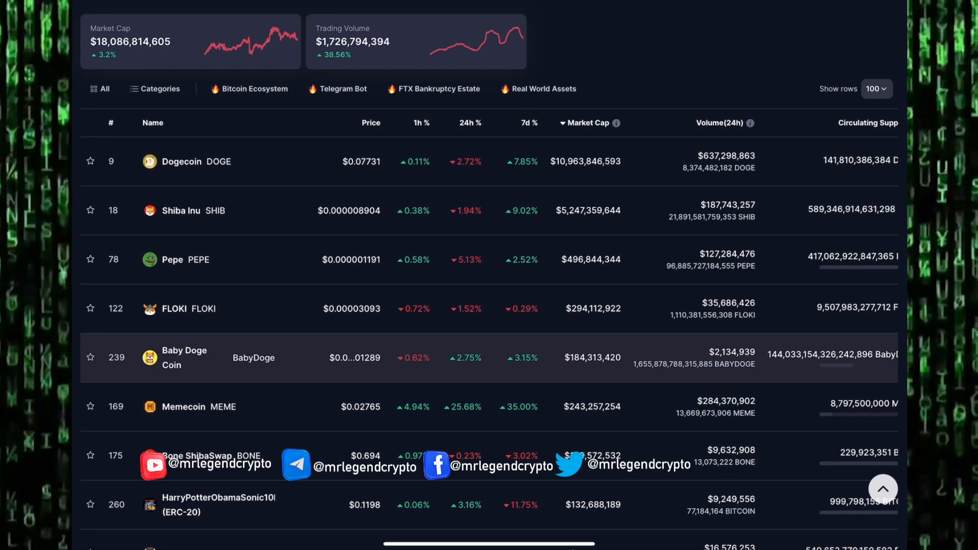
scroll(up, 3)
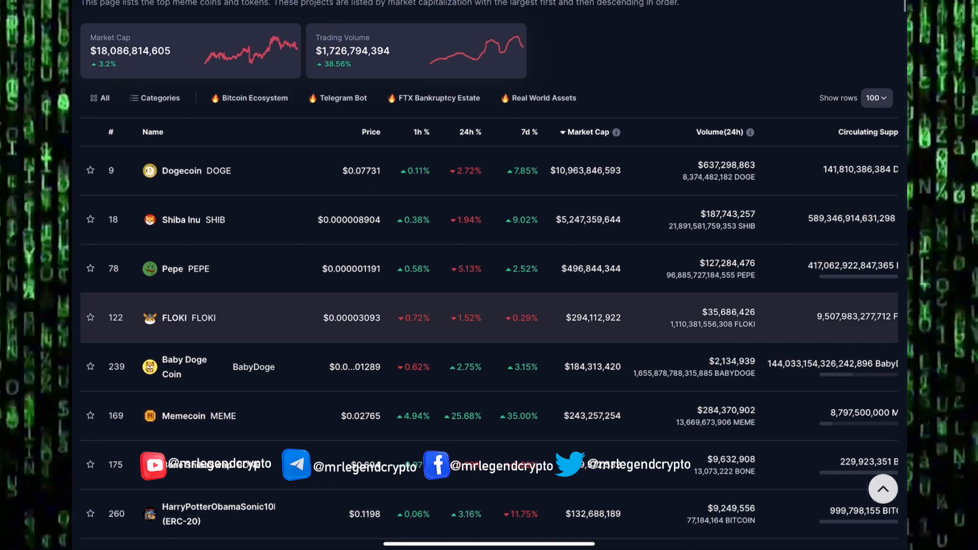
scroll(up, 3)
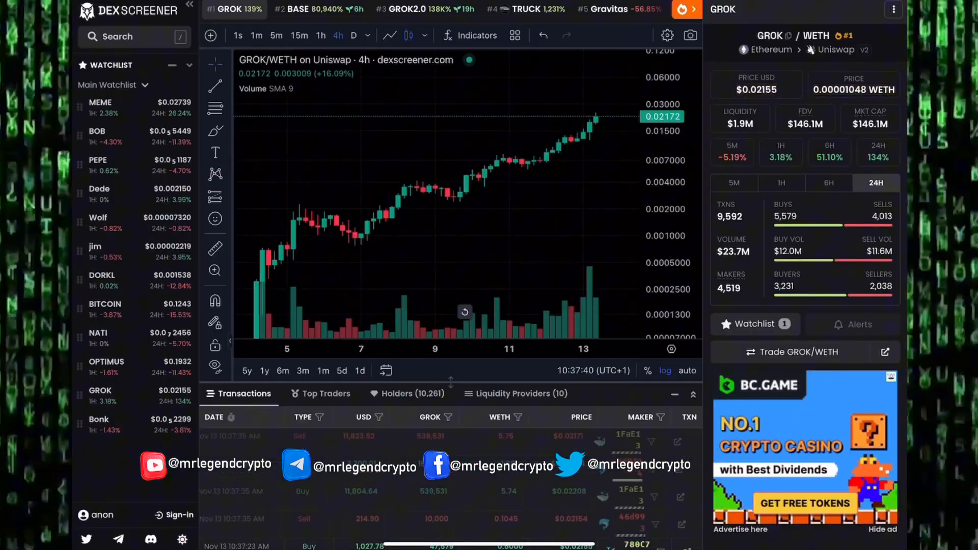
Step: Collapse the Transactions panel so the GROK/WETH chart has full height, and zoom it out
click(674, 393)
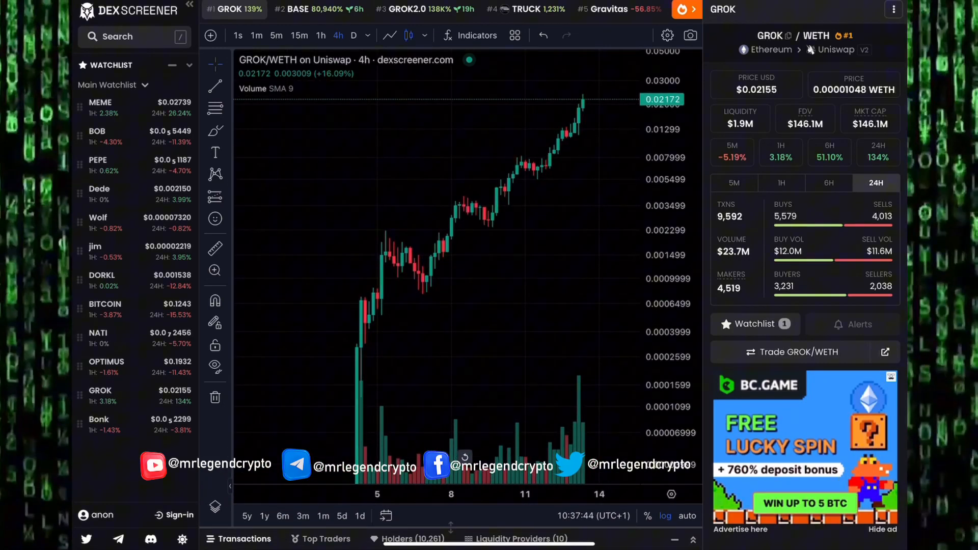
scroll(down, 3)
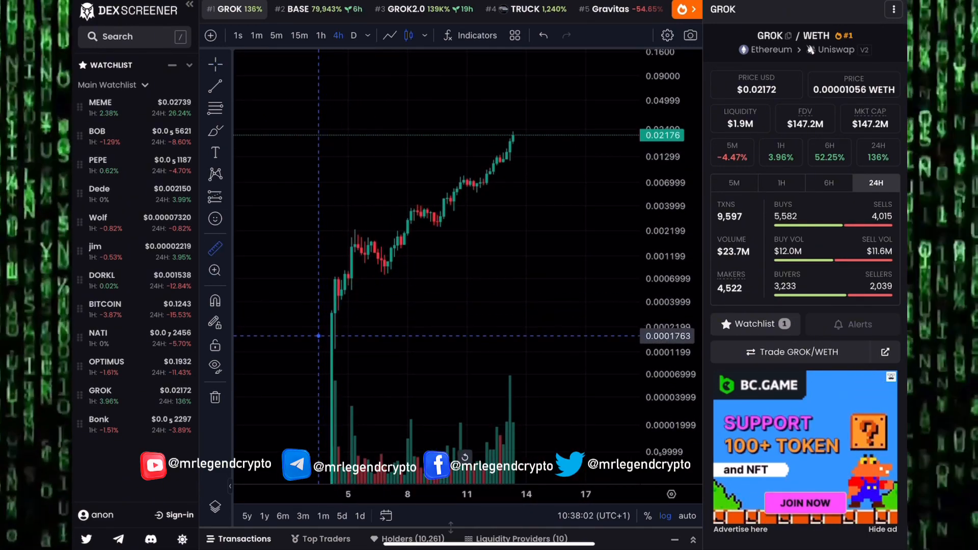
mouse_move(318, 352)
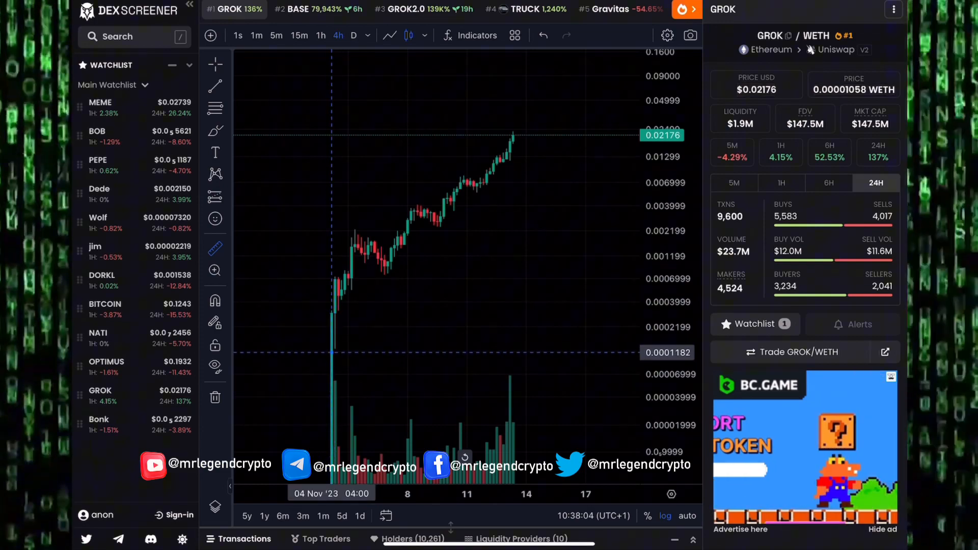
mouse_move(334, 349)
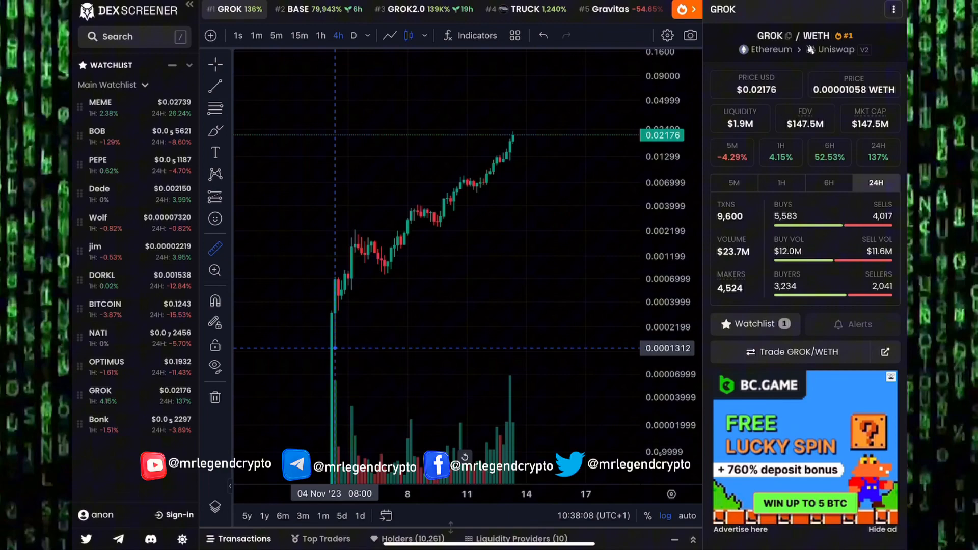
mouse_move(475, 173)
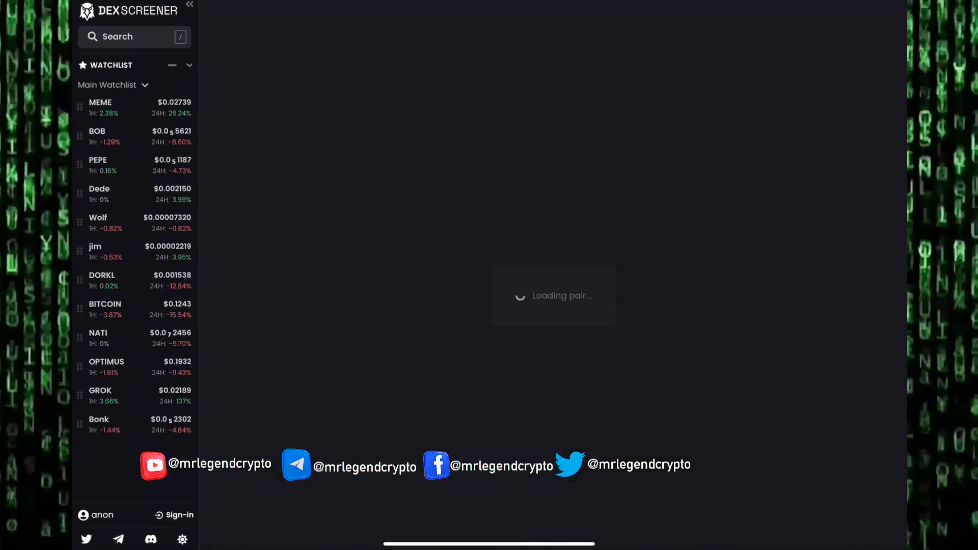
Step: Show the Dede/WETH daily chart from the watchlist and zoom out over its Fibonacci levels
click(99, 194)
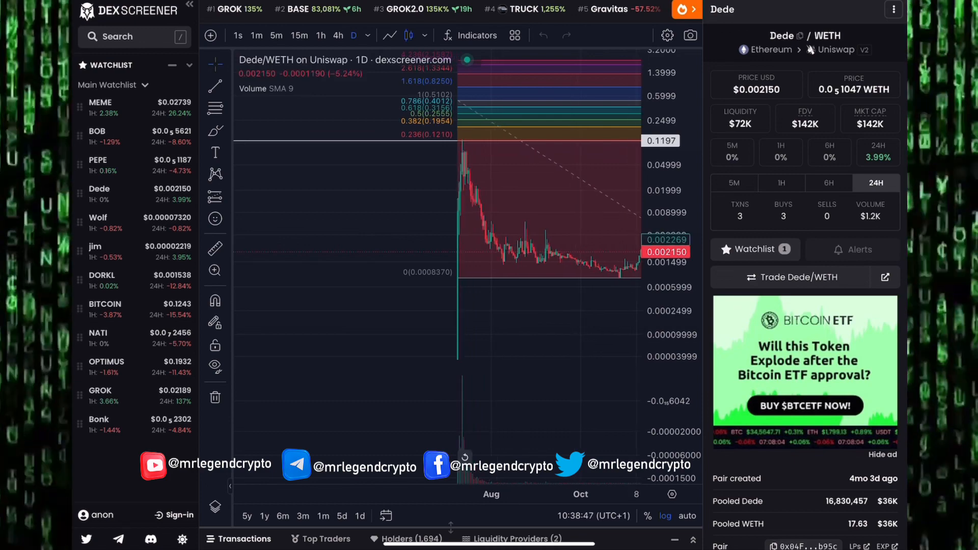
scroll(down, 3)
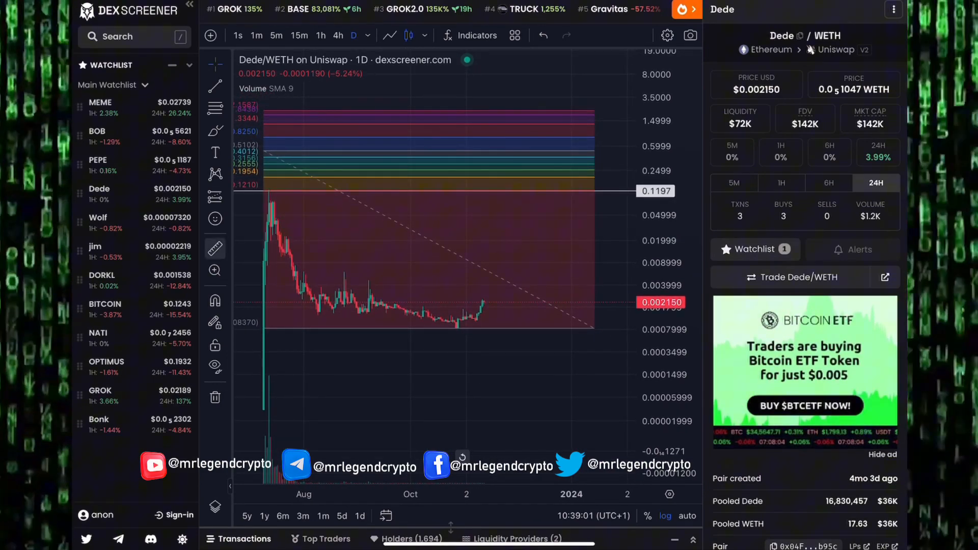
mouse_move(488, 303)
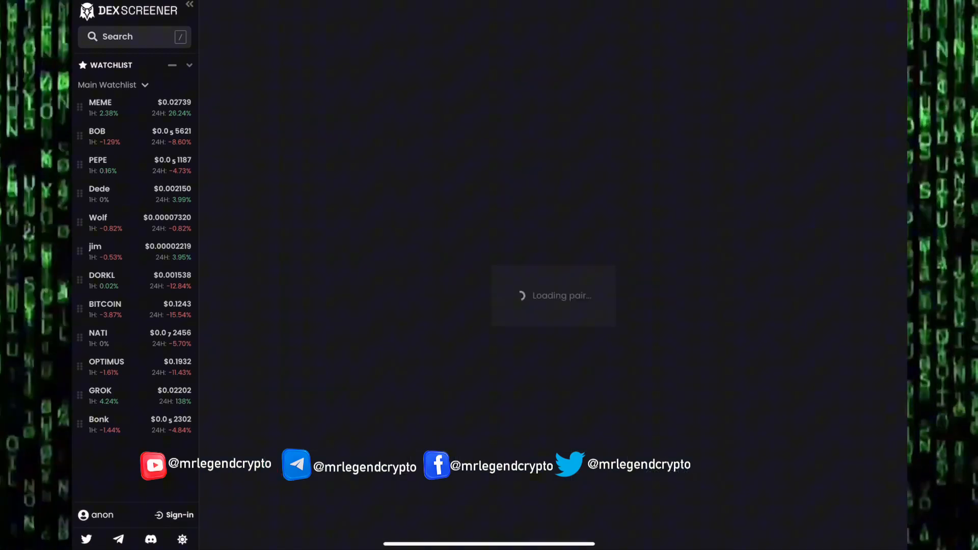
Step: Show the PEPE/WETH daily chart from the Main Watchlist
click(112, 164)
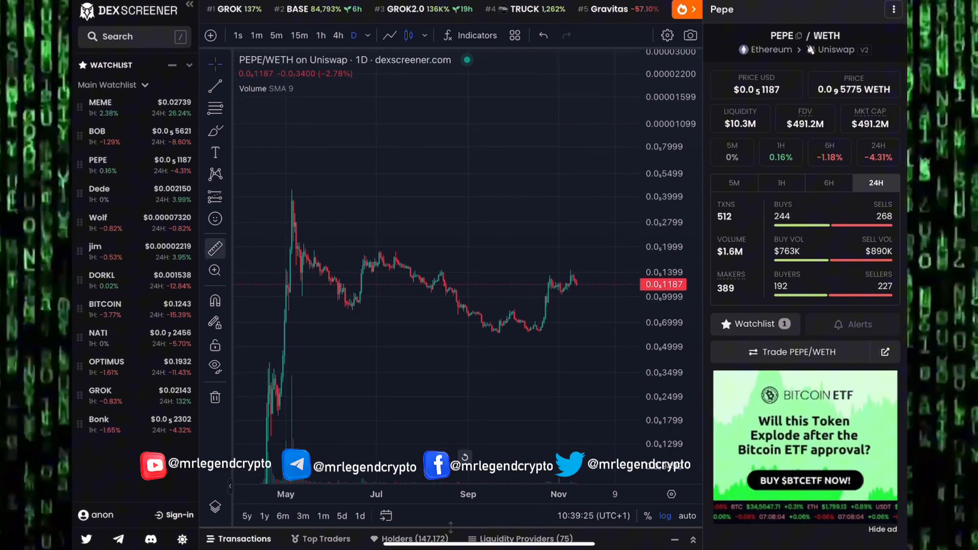
mouse_move(377, 251)
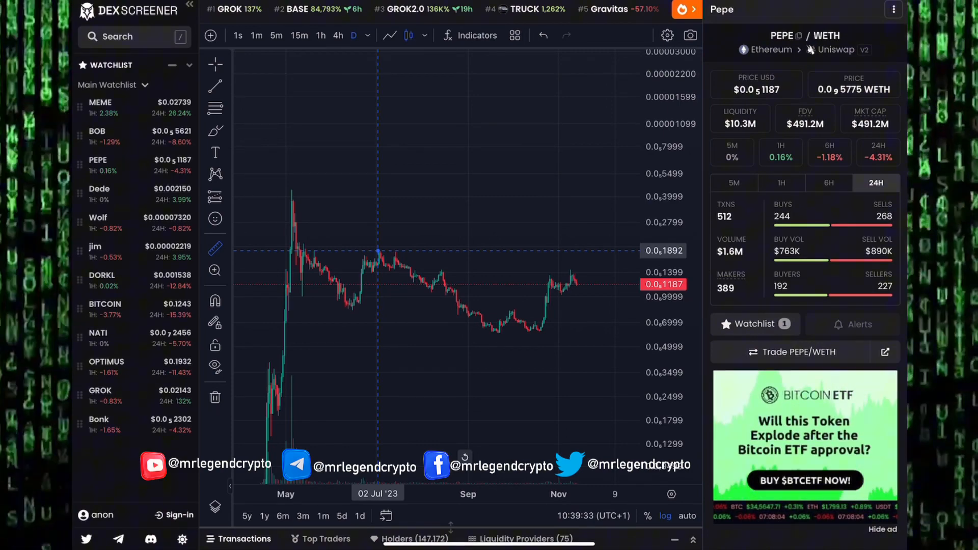
mouse_move(578, 285)
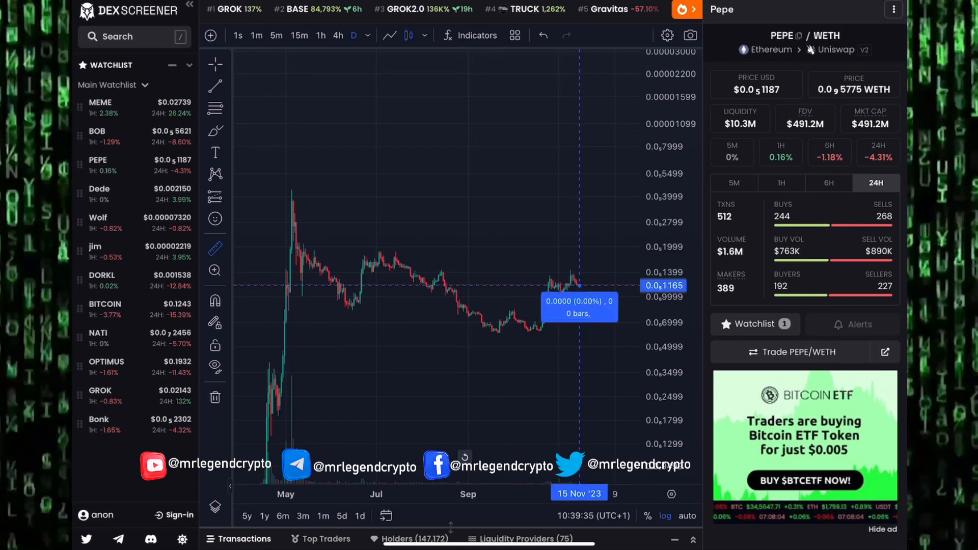
mouse_move(579, 248)
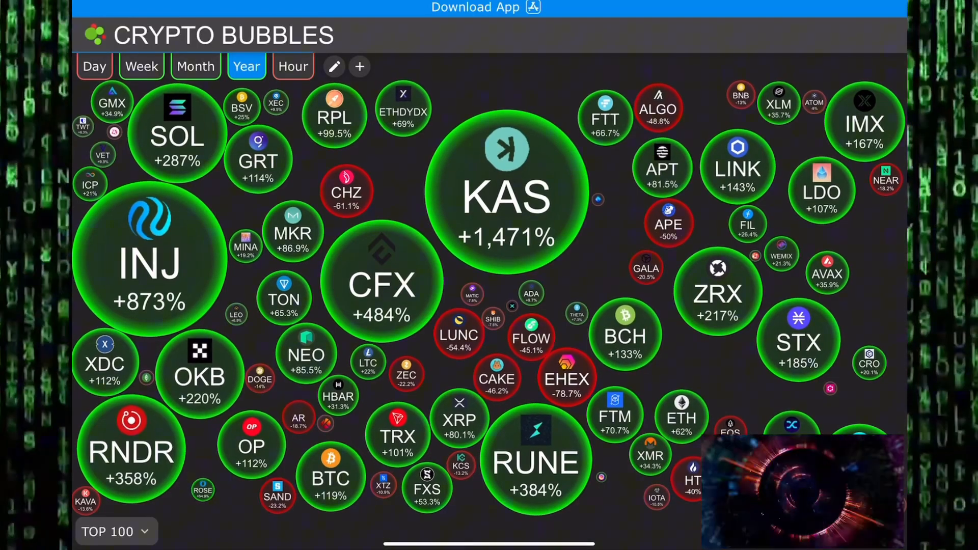
Step: Show the BOB/WETH daily chart from the watchlist
click(292, 66)
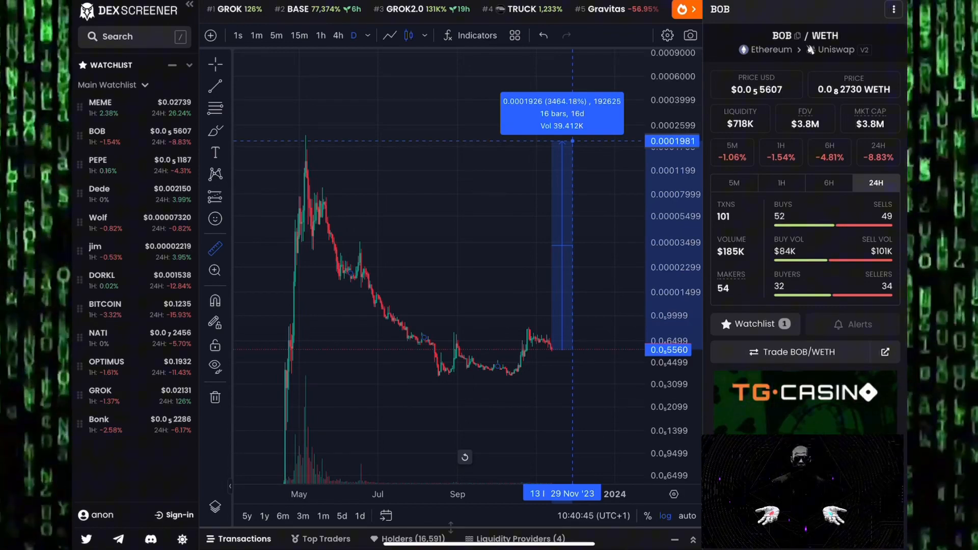
Step: Show the Memecoin MEME/WETH 4-hour chart from the watchlist
click(100, 107)
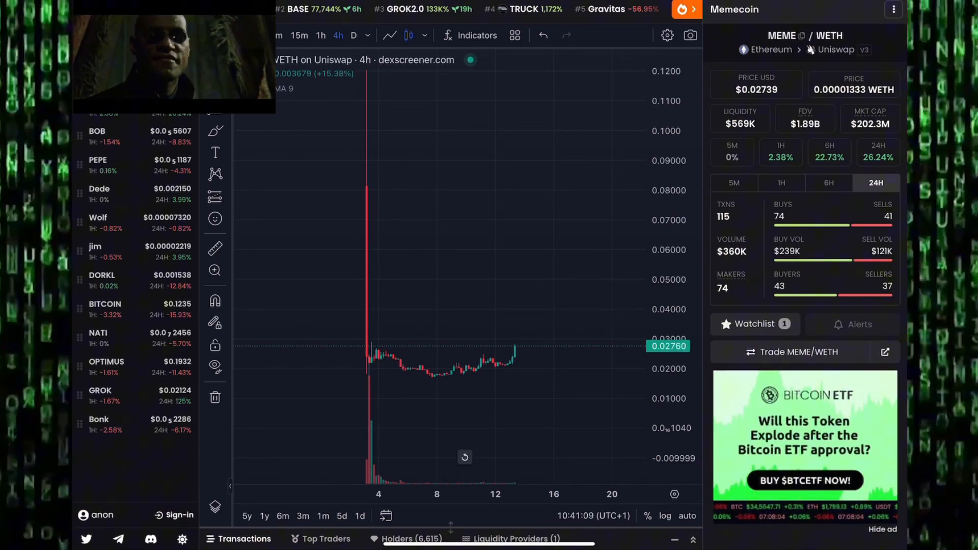
Step: Show the Landwolf Wolf/WETH chart from the watchlist
click(98, 222)
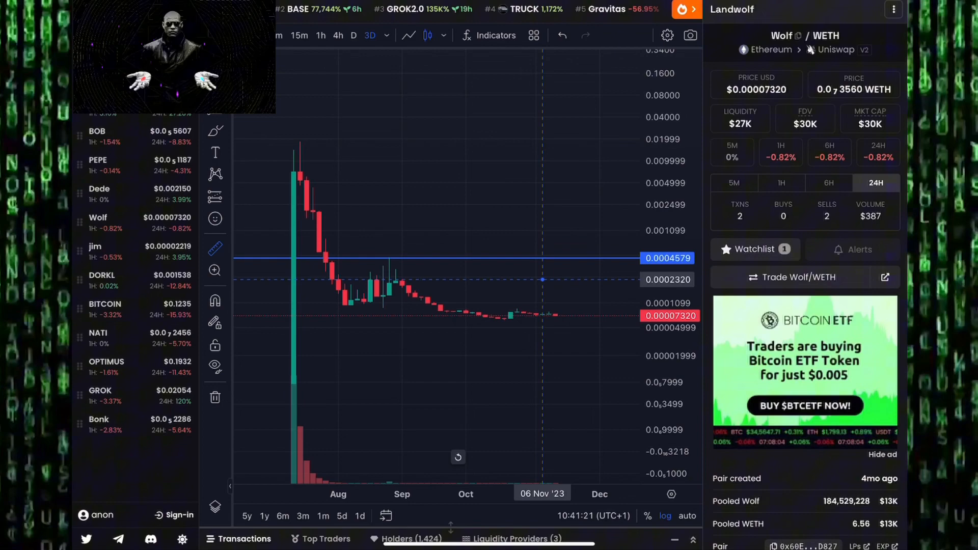
mouse_move(561, 315)
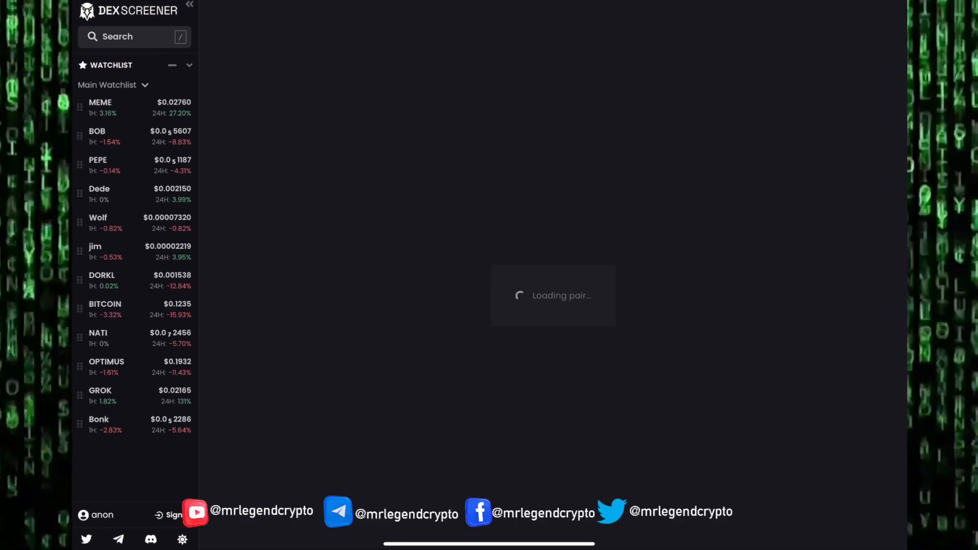
Step: Show the DORK LORD DORKL/WETH chart from the watchlist
click(101, 280)
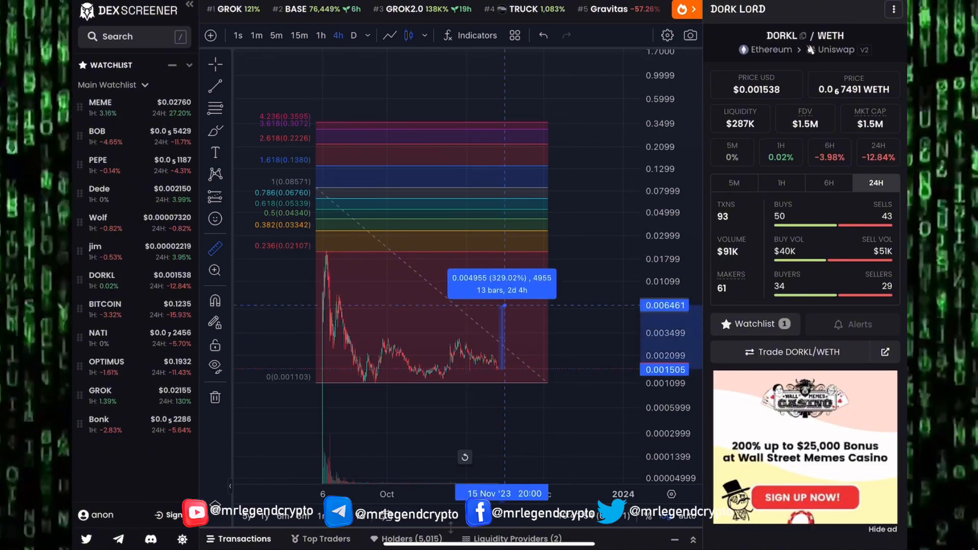
mouse_move(508, 229)
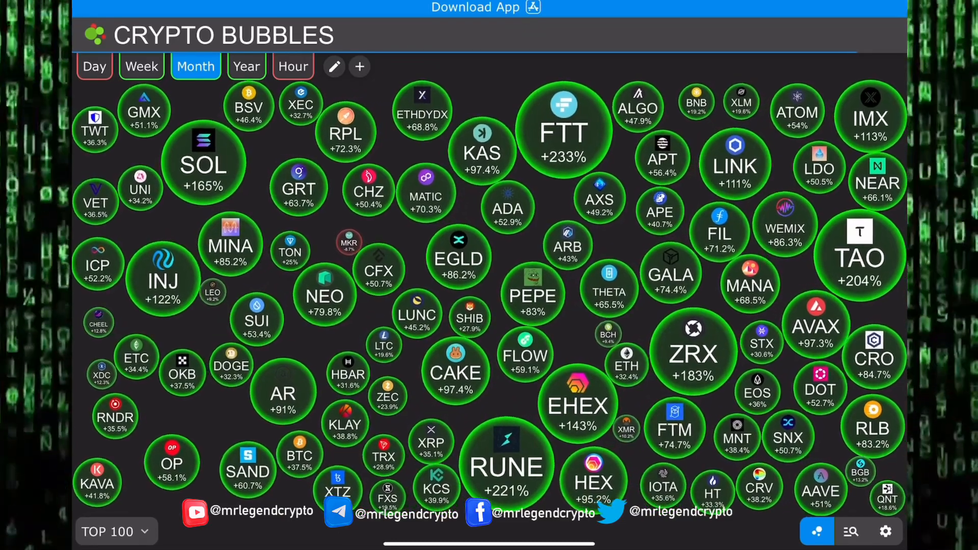
Step: Return to DEX Screener and load another pair from the watchlist
click(141, 66)
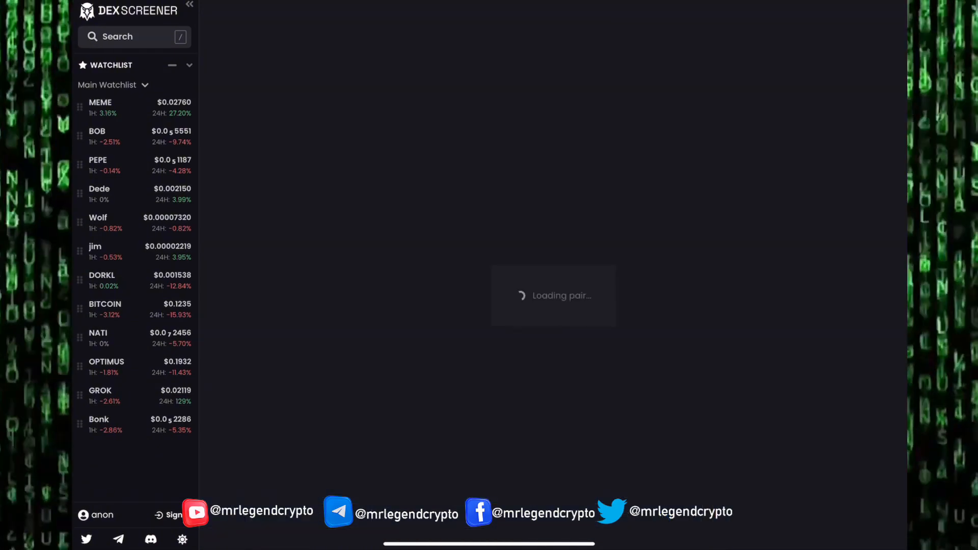
Step: Abandon the stalled pair and show CoinMarketCap's Top Memes Tokens ranking, Dogecoin first
click(99, 419)
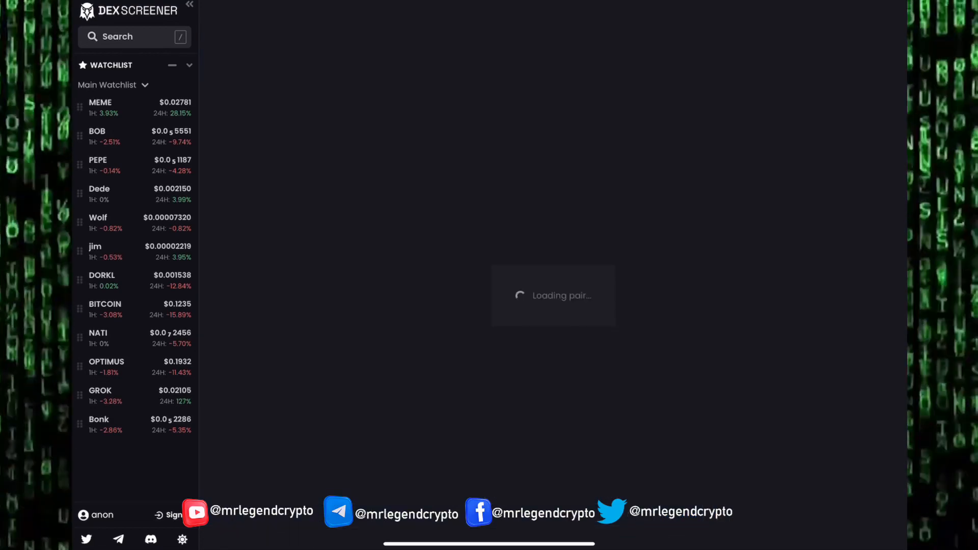
click(100, 390)
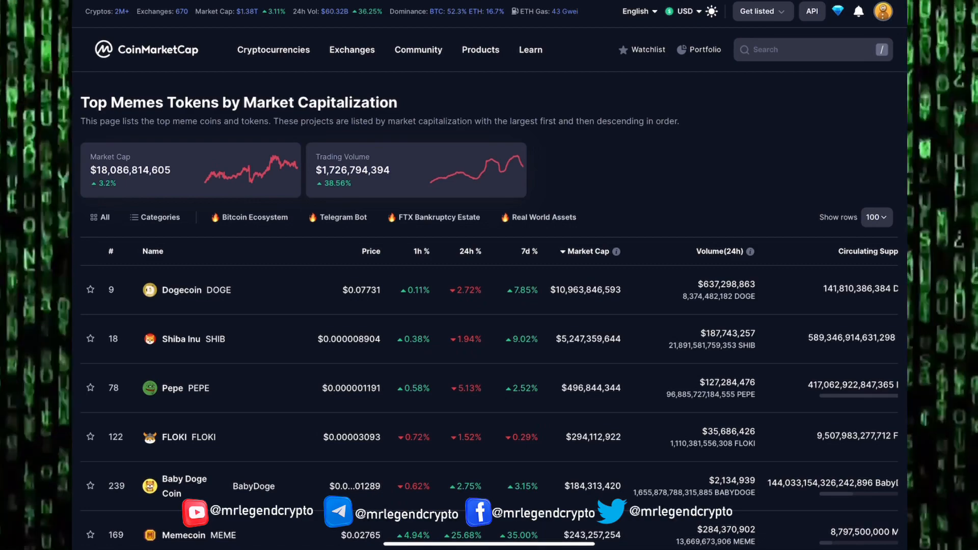
Step: Review the meme token table down to Memecoin and Bone ShibaSwap, then return to Crypto Bubbles' monthly map
scroll(down, 3)
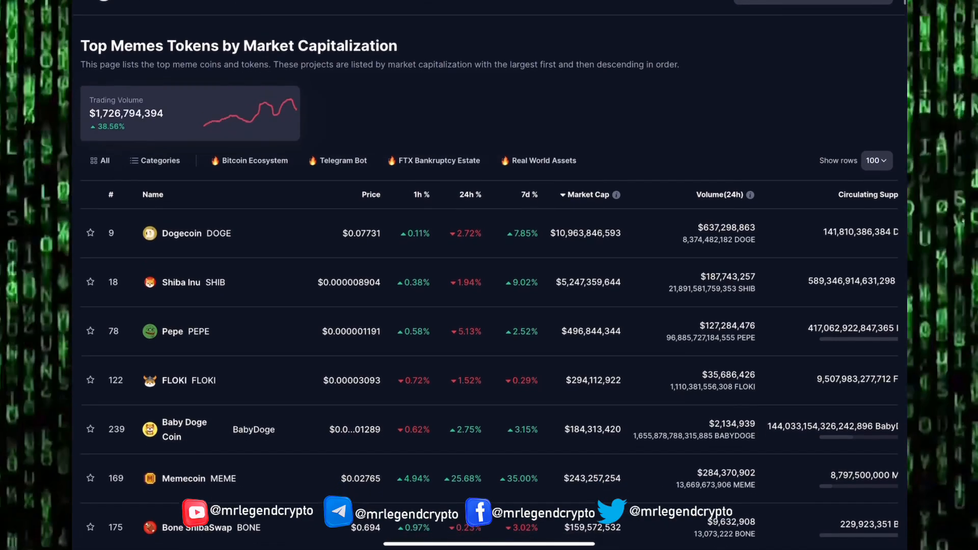
scroll(up, 3)
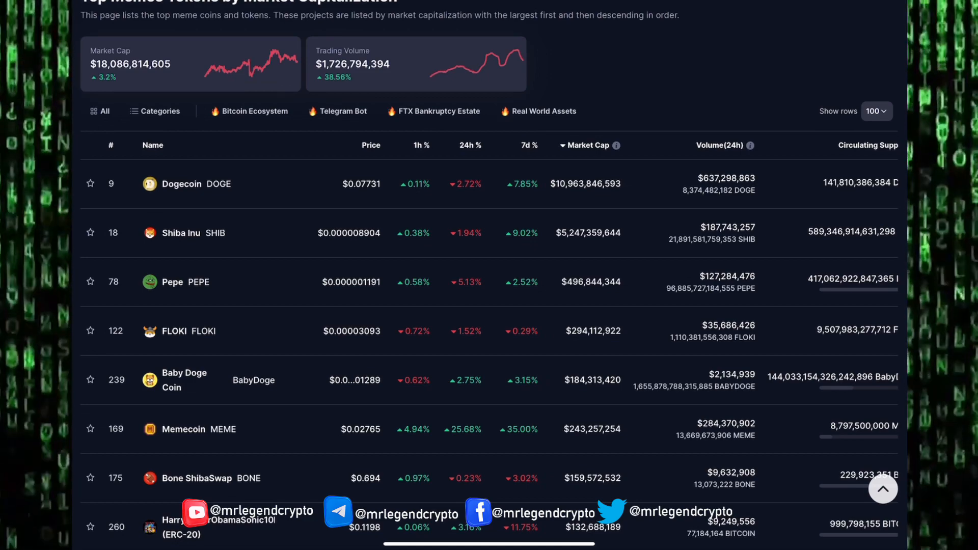
scroll(up, 3)
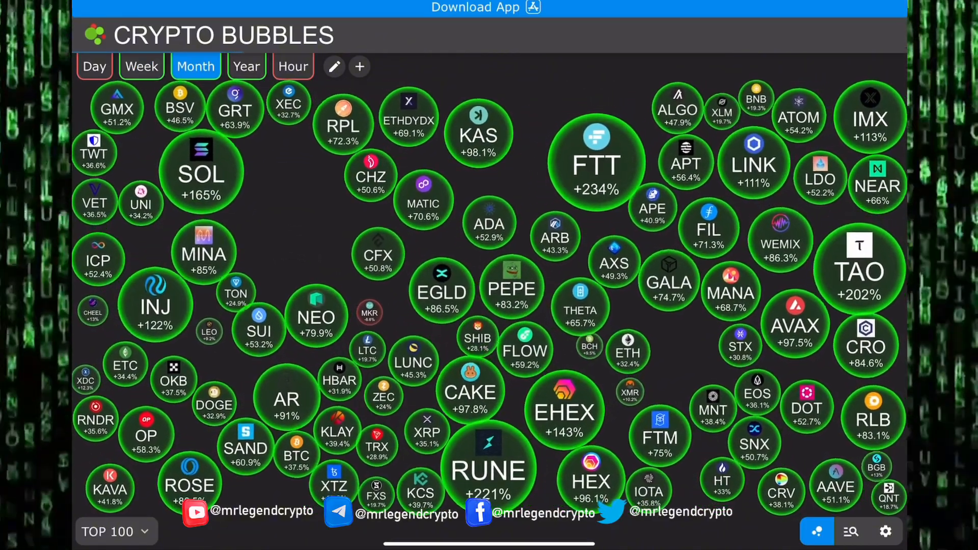
Step: Compare weekly, yearly, monthly and hourly bubble maps of coin performance
click(140, 66)
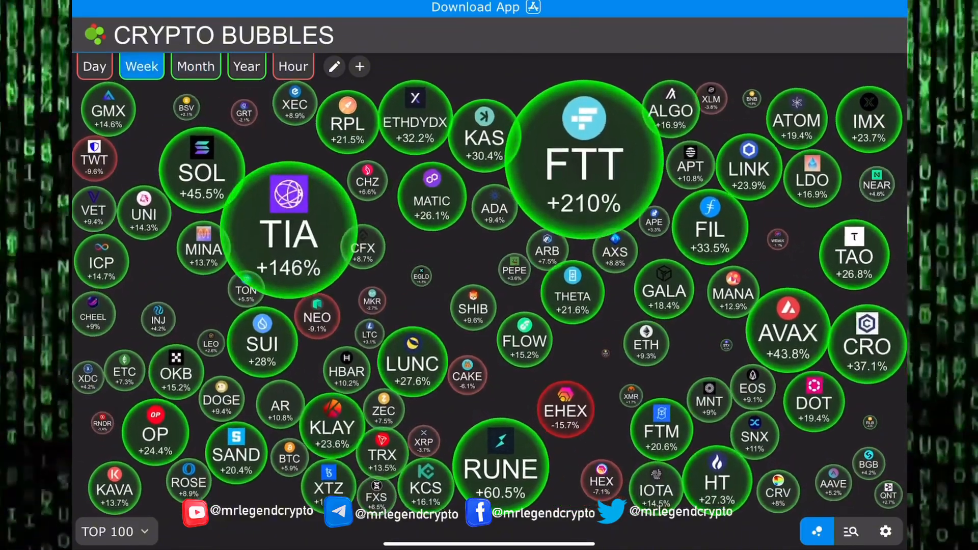
click(245, 66)
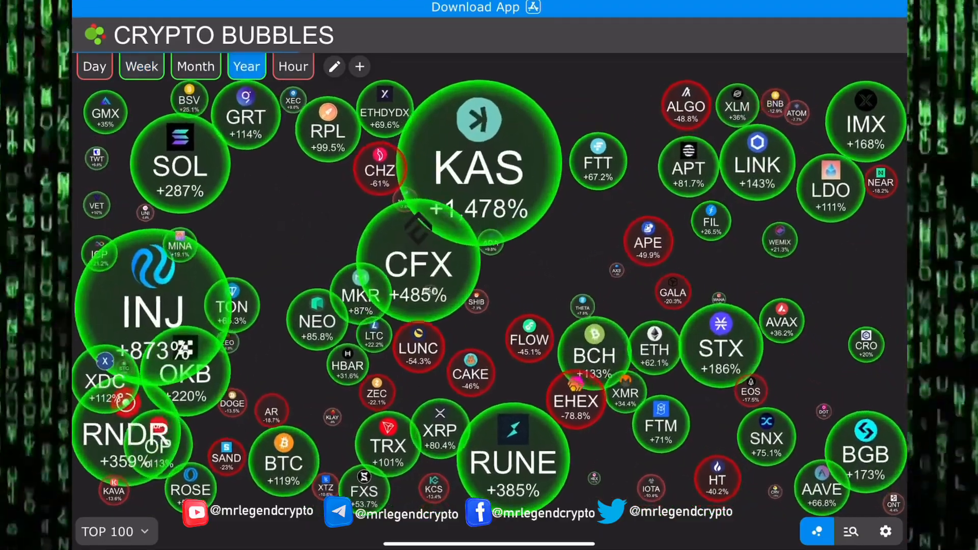
click(195, 66)
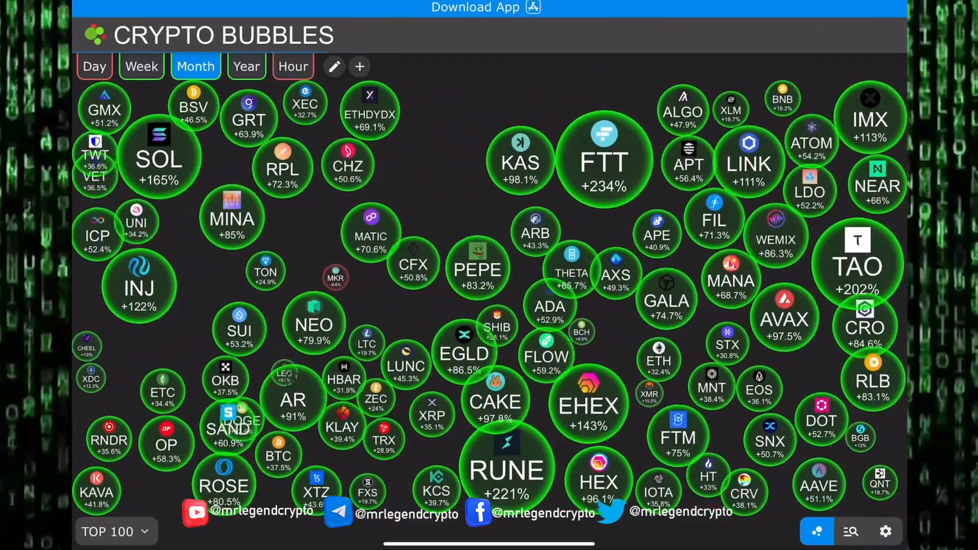
click(292, 67)
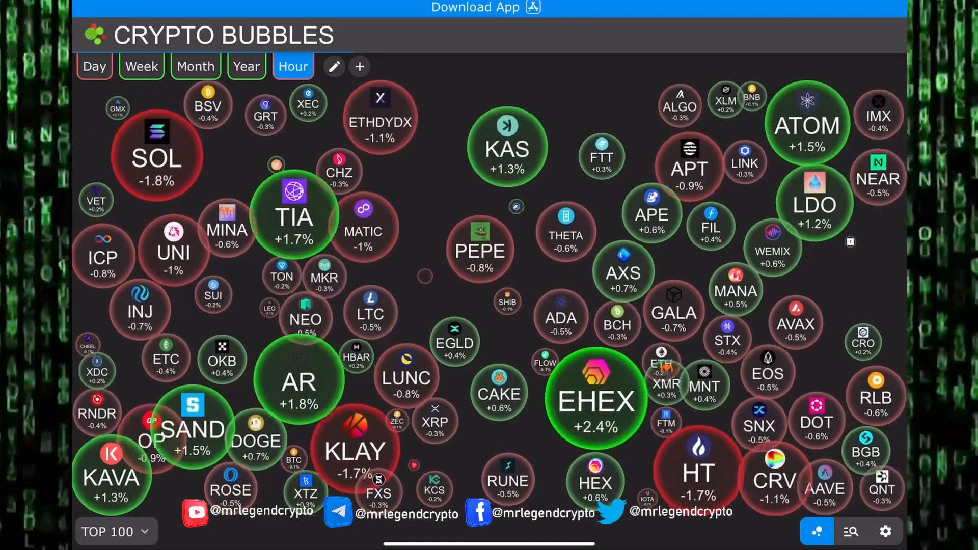
click(140, 66)
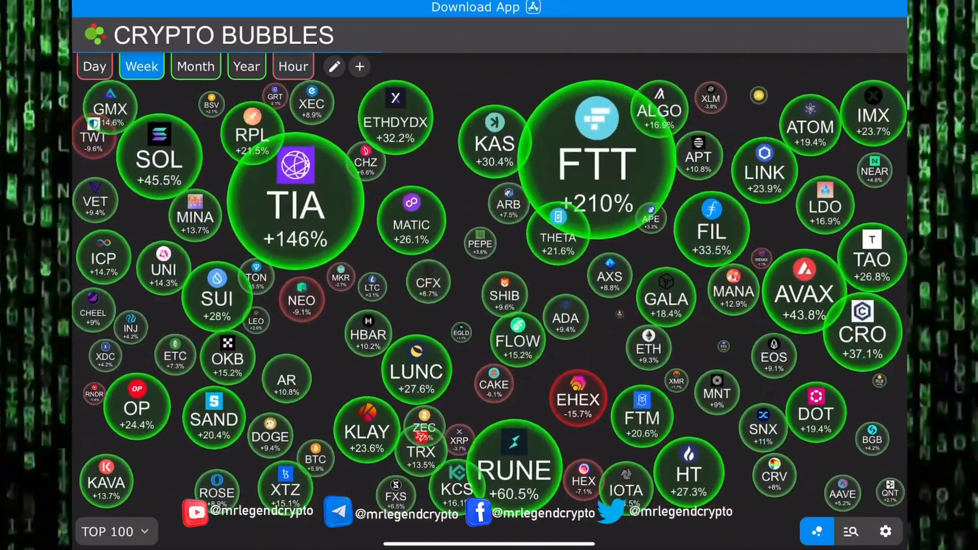
click(195, 66)
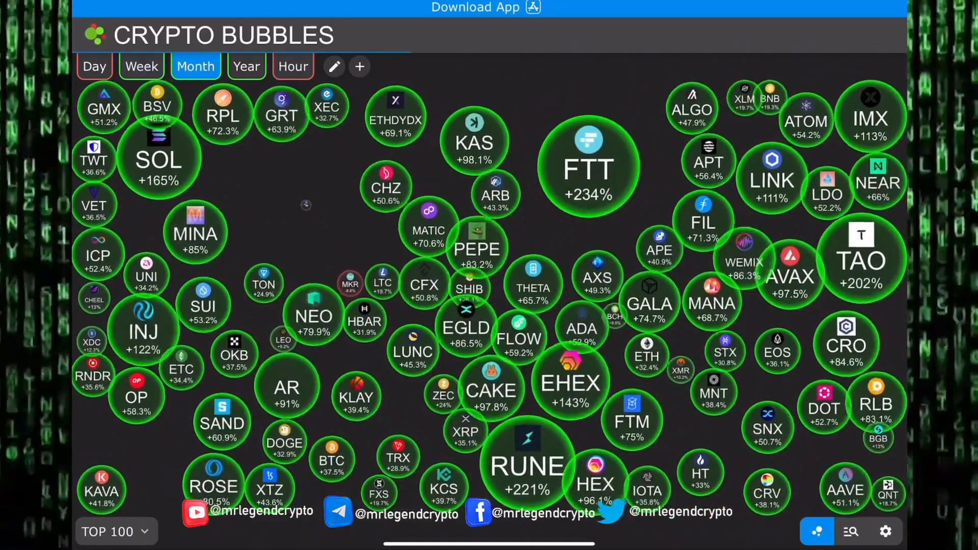
Step: Check Arweave's 91% monthly gain, then settle on the weekly map (TIA +146%, FTT +210%)
click(286, 387)
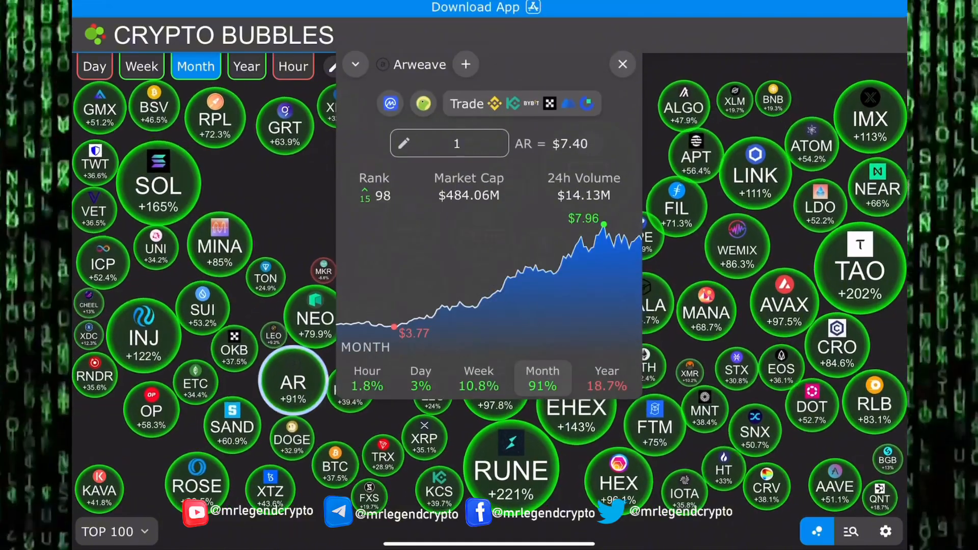
click(621, 63)
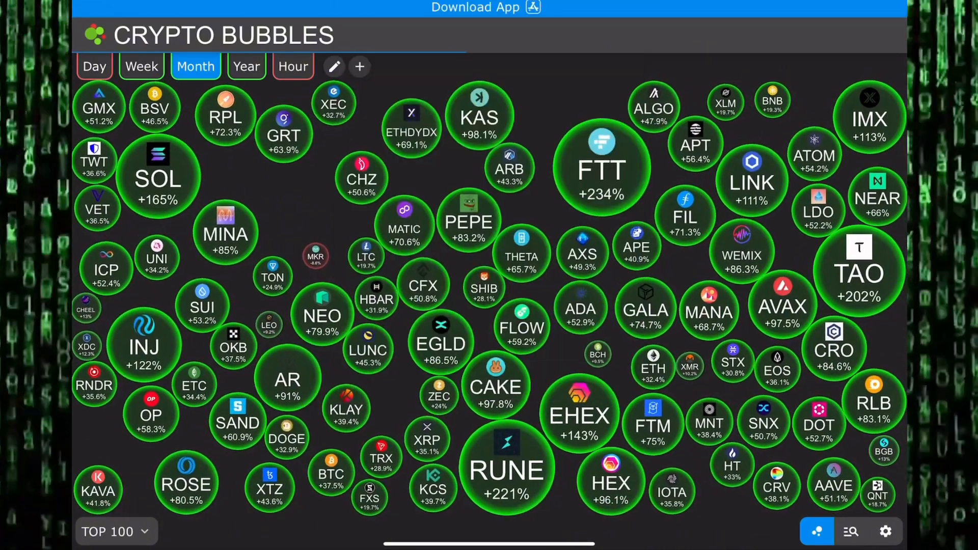
click(140, 67)
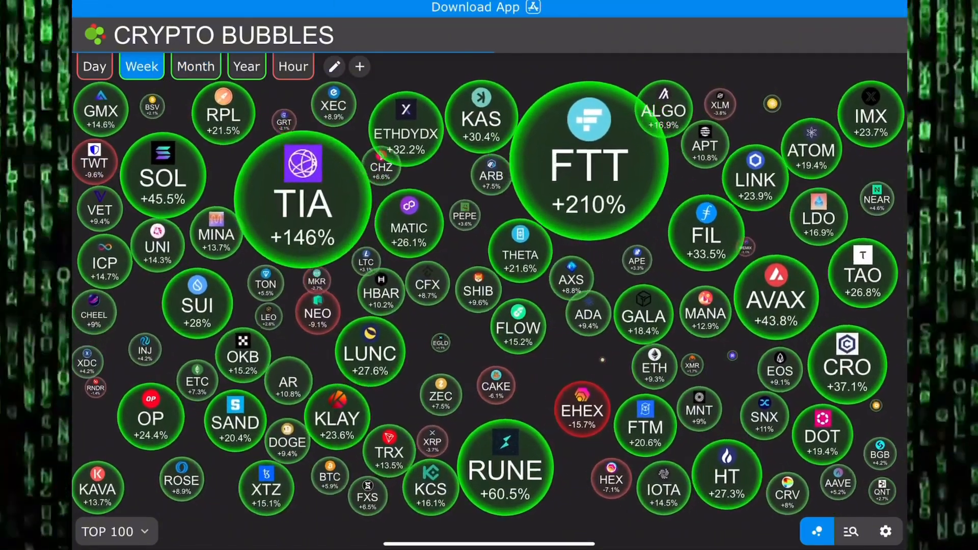